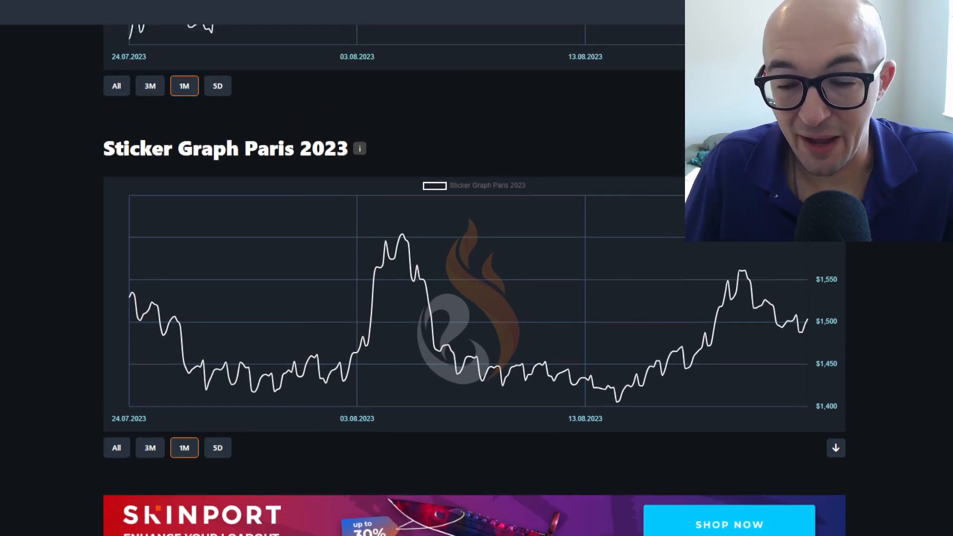
mouse_move(803, 326)
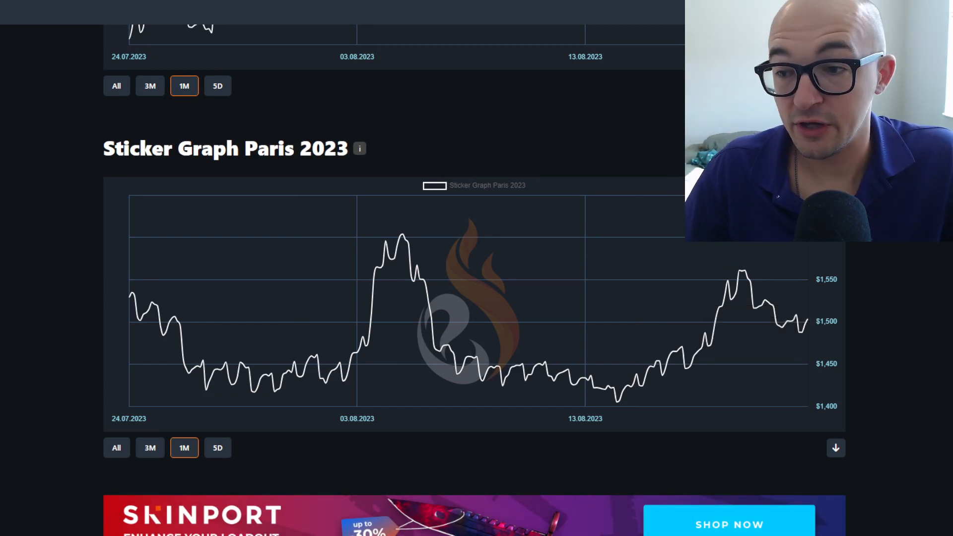
mouse_move(710, 296)
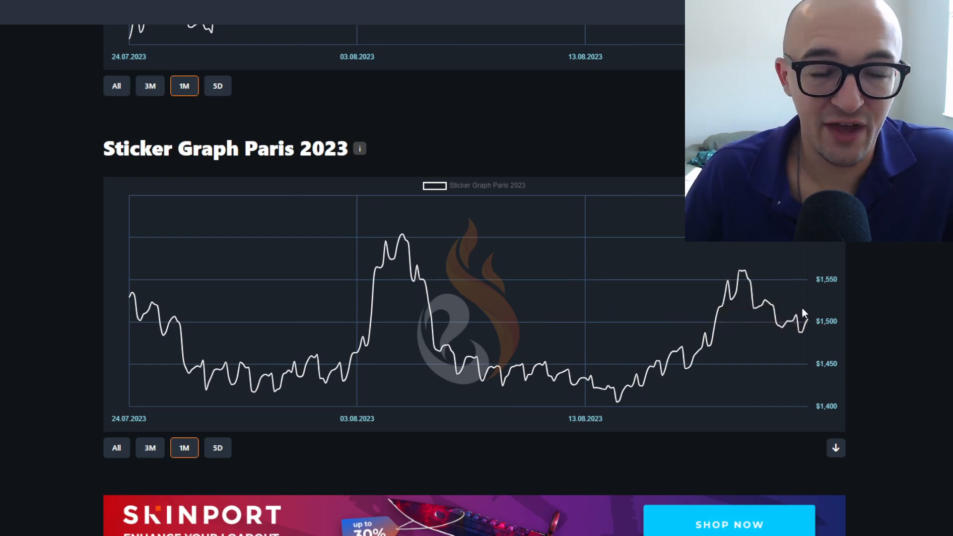
mouse_move(784, 263)
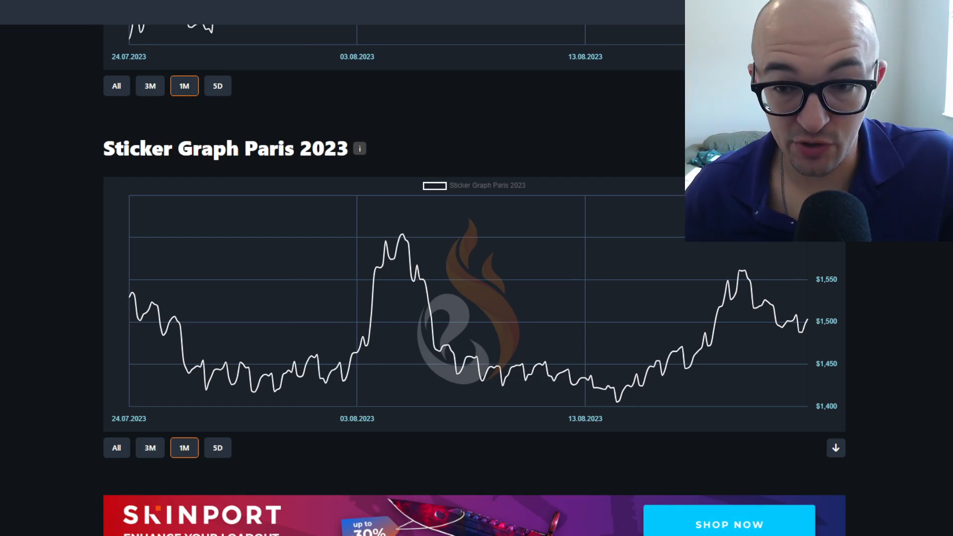
mouse_move(508, 31)
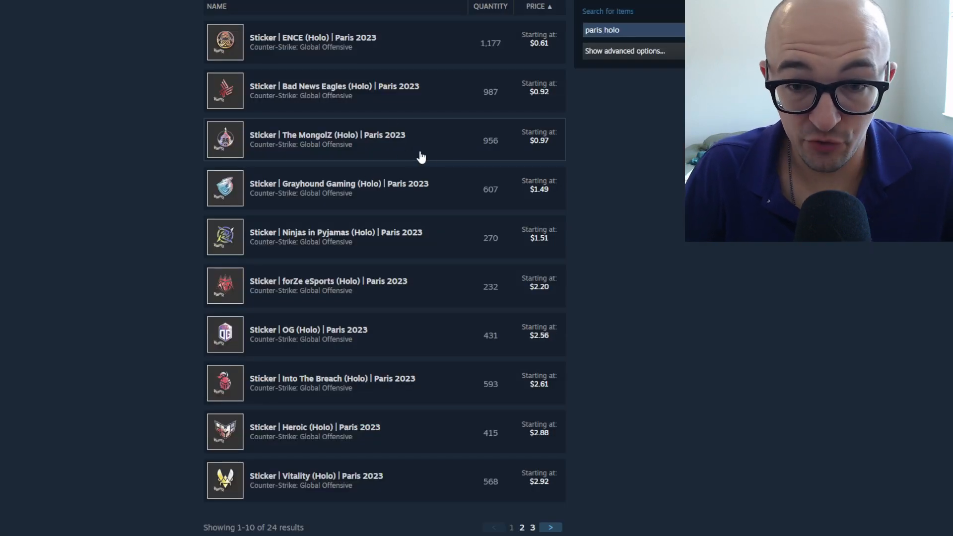
Page through the 'paris holo' results to the final page with GamerLegion, FURIA, Apeks and MOUZ.
scroll(down, 3)
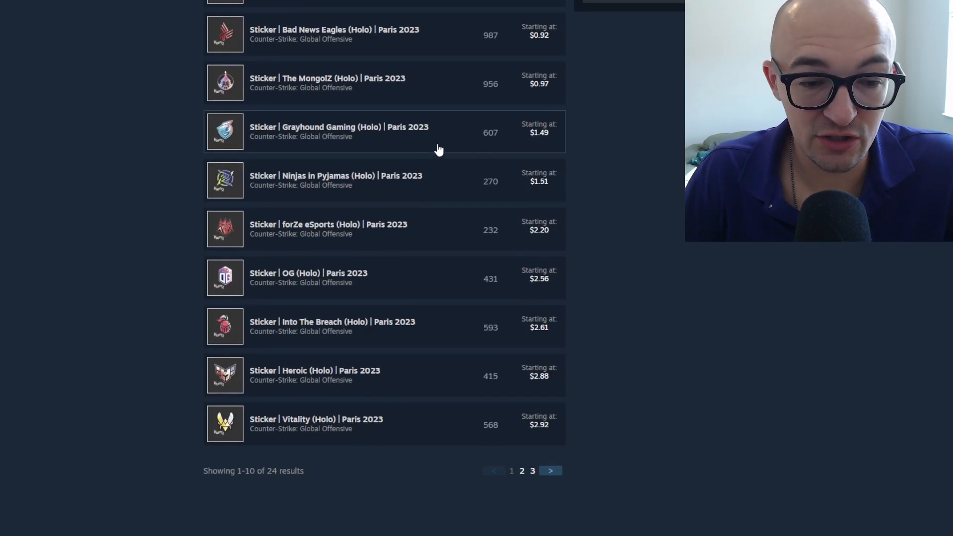
scroll(down, 3)
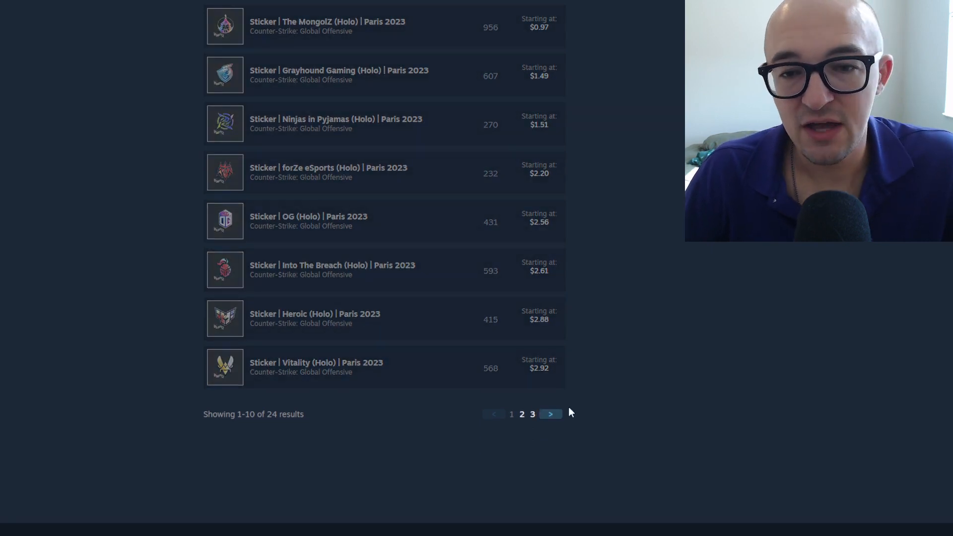
click(549, 413)
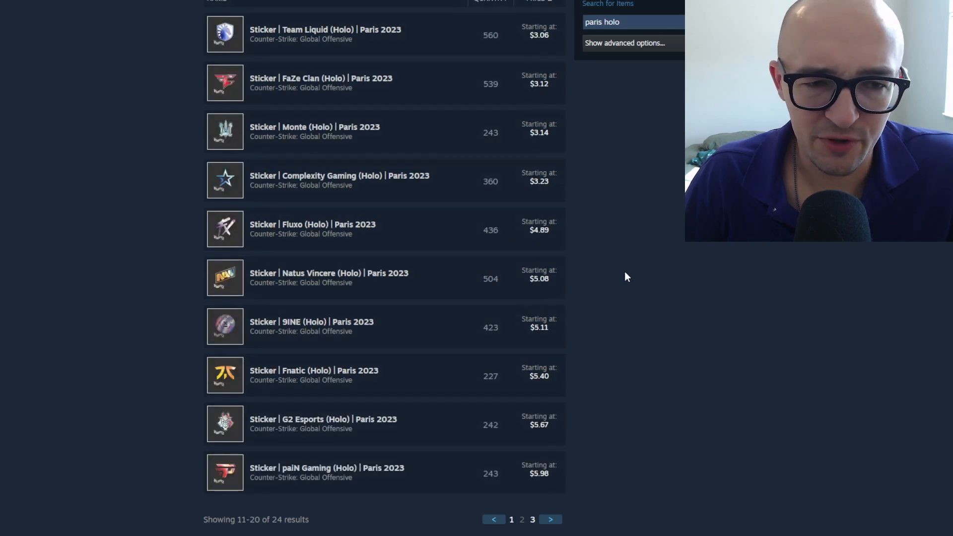
scroll(down, 3)
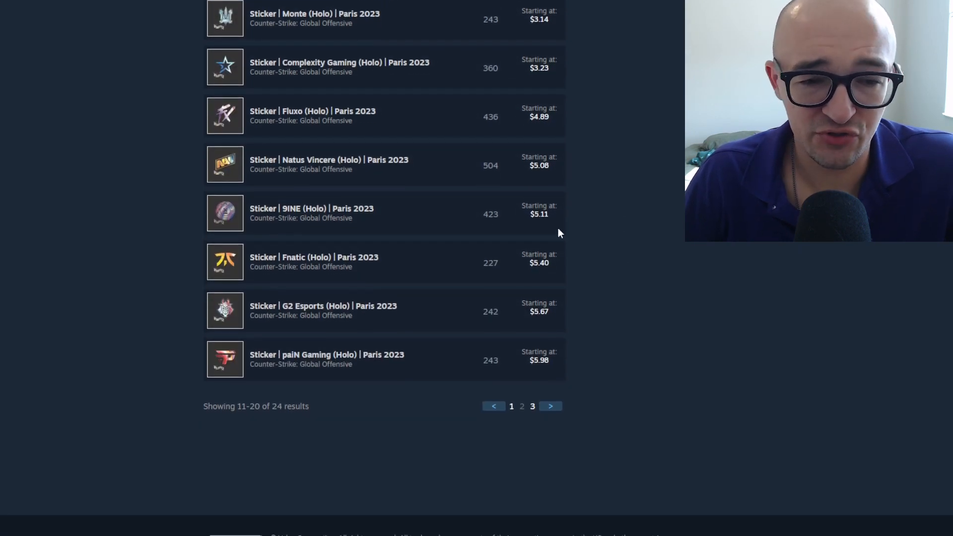
mouse_move(559, 124)
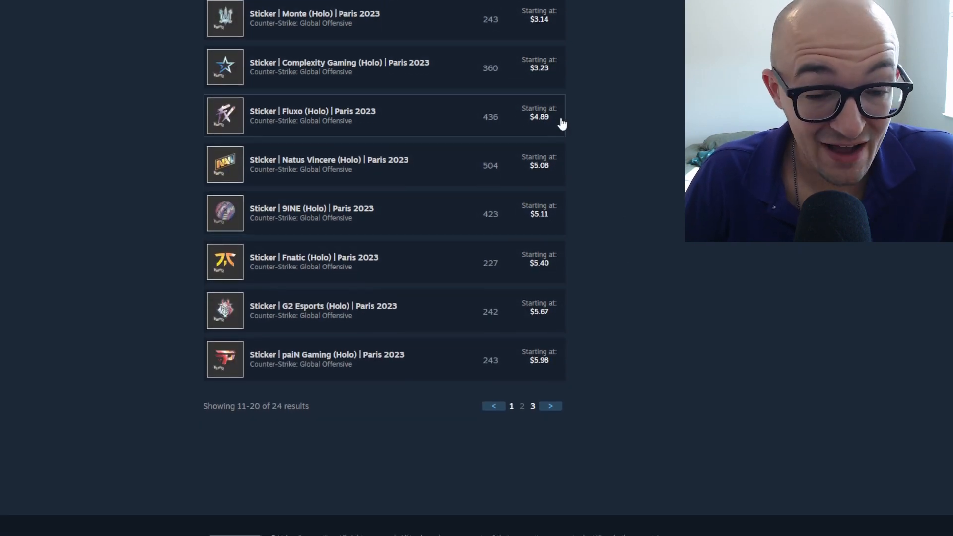
mouse_move(523, 268)
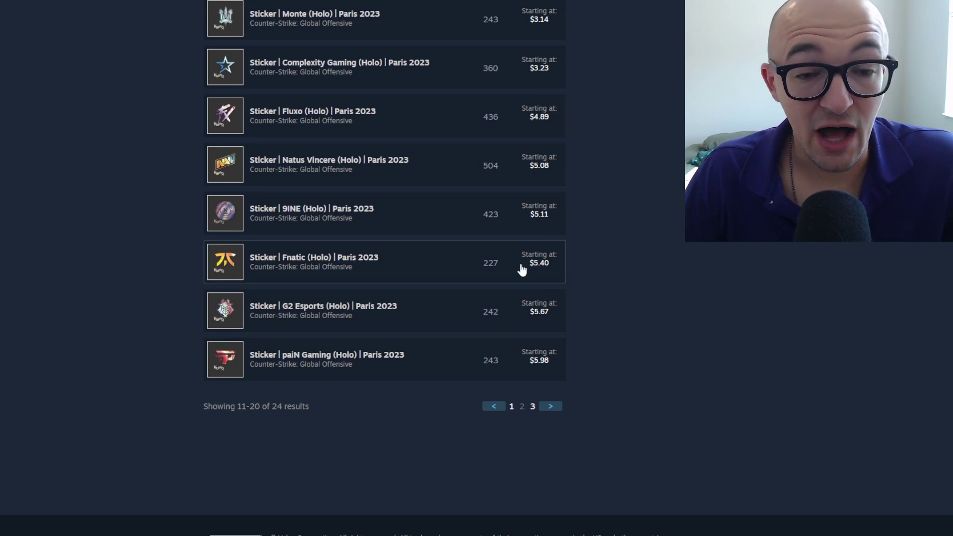
mouse_move(465, 235)
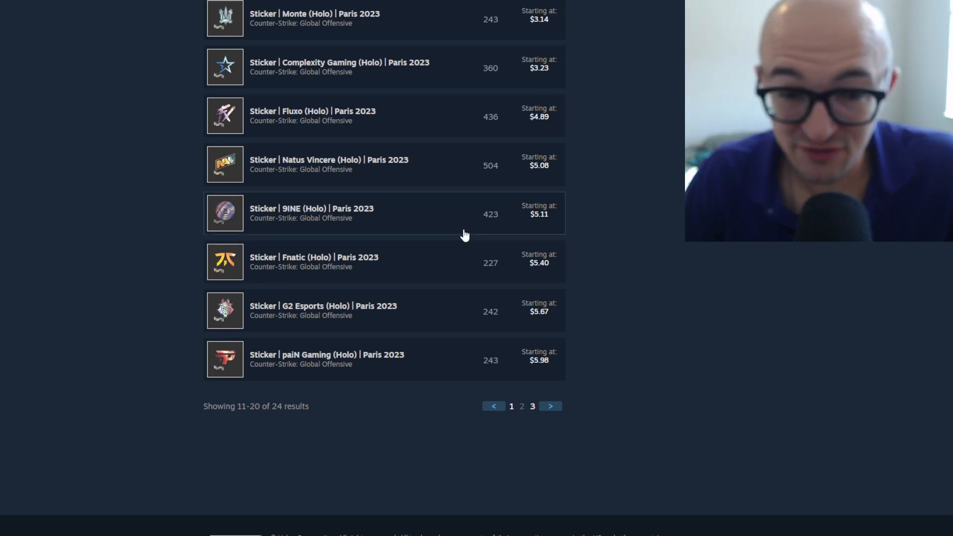
mouse_move(549, 406)
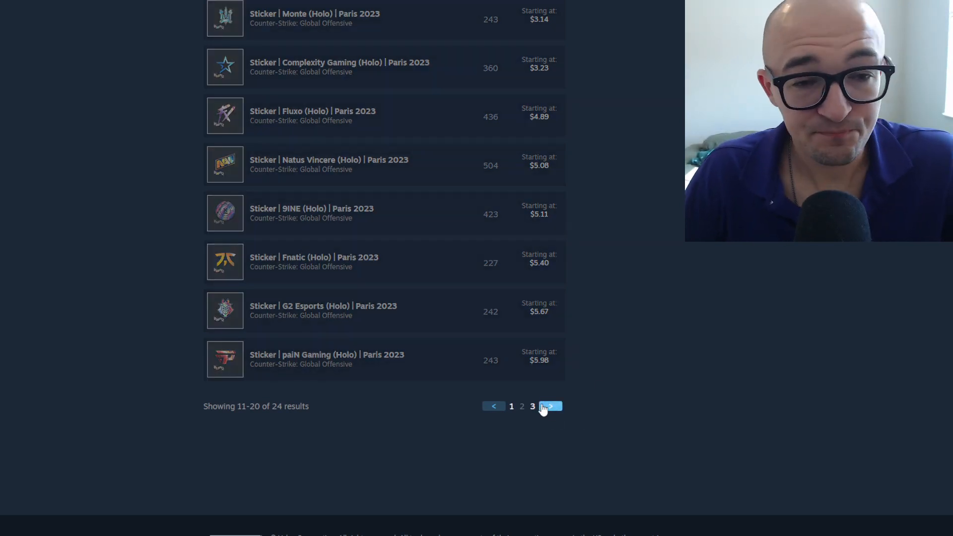
click(550, 406)
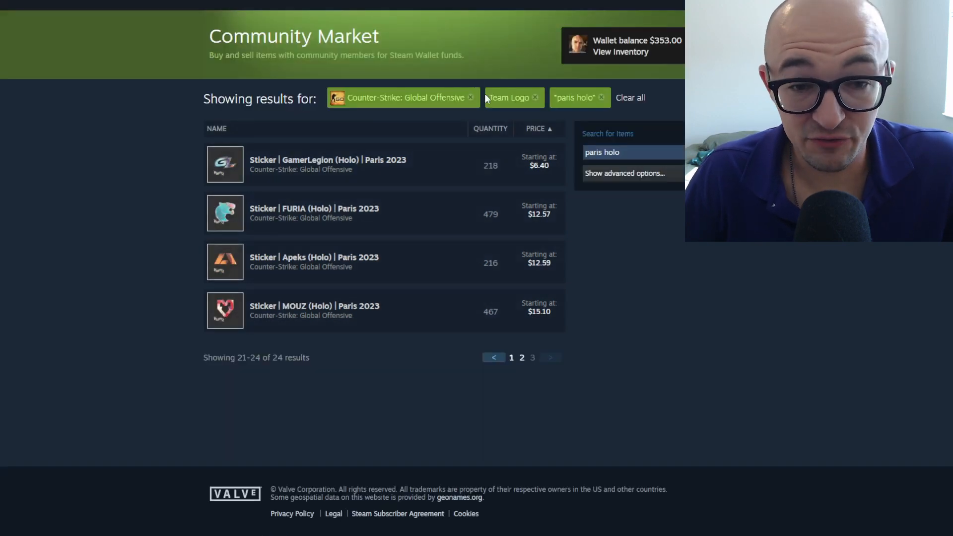
mouse_move(621, 286)
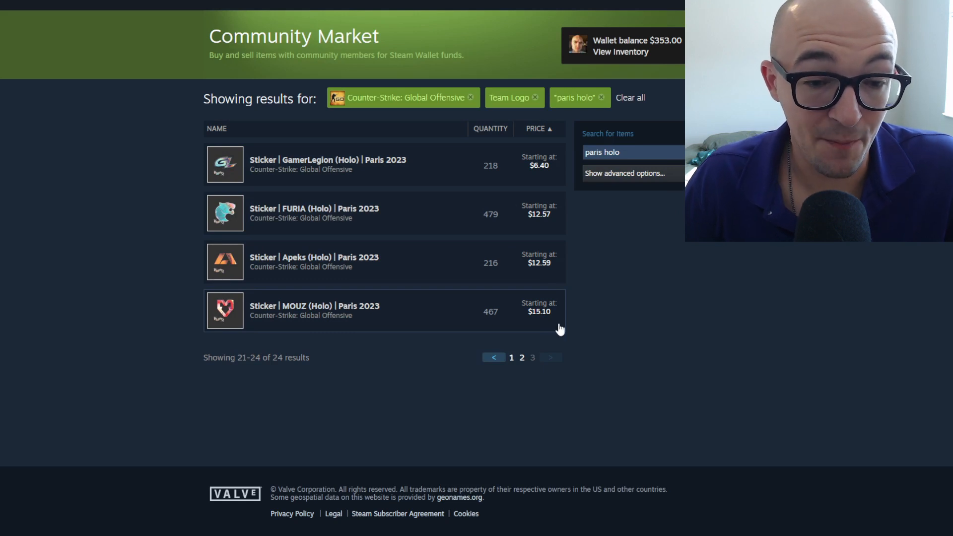
mouse_move(395, 490)
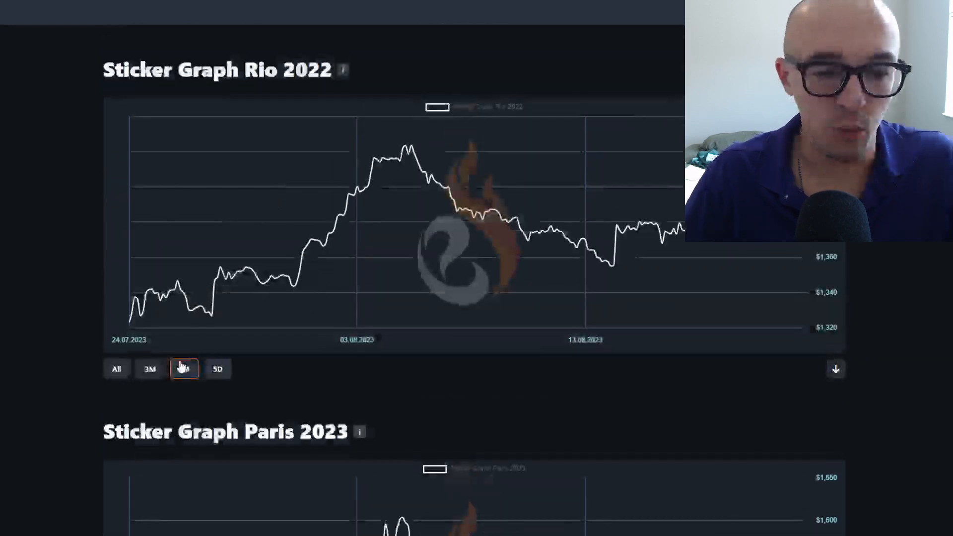
Switch the Antwerp 2022 sticker graph to the All range showing history since September 2022.
click(116, 368)
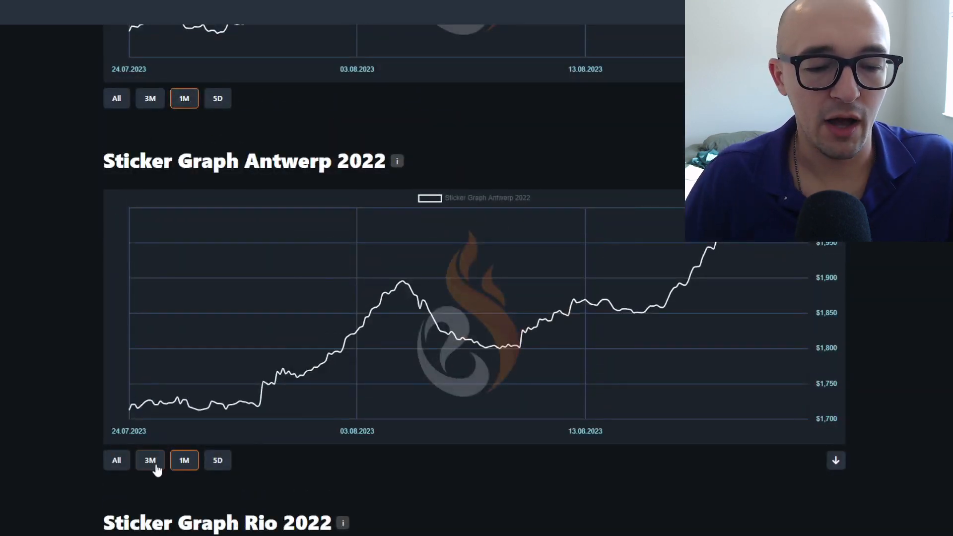
click(116, 460)
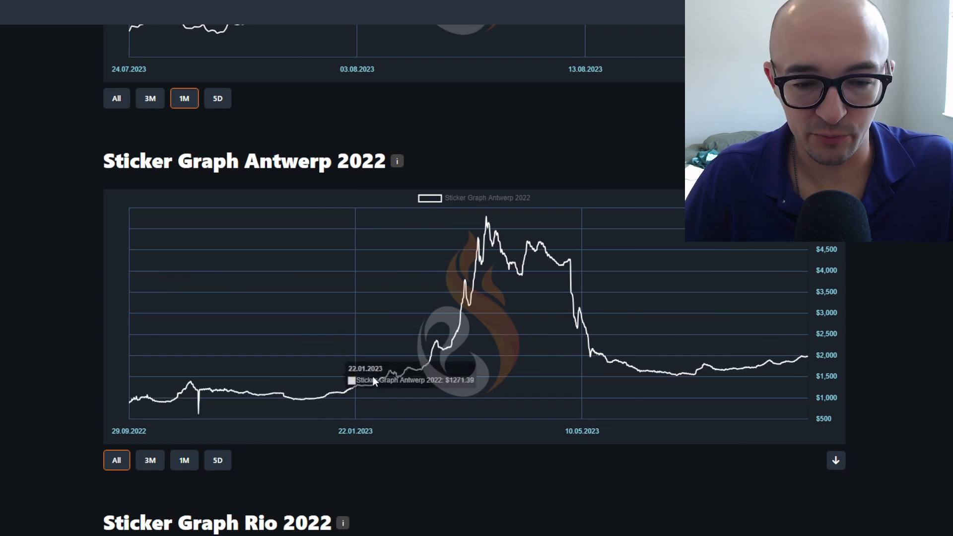
mouse_move(333, 400)
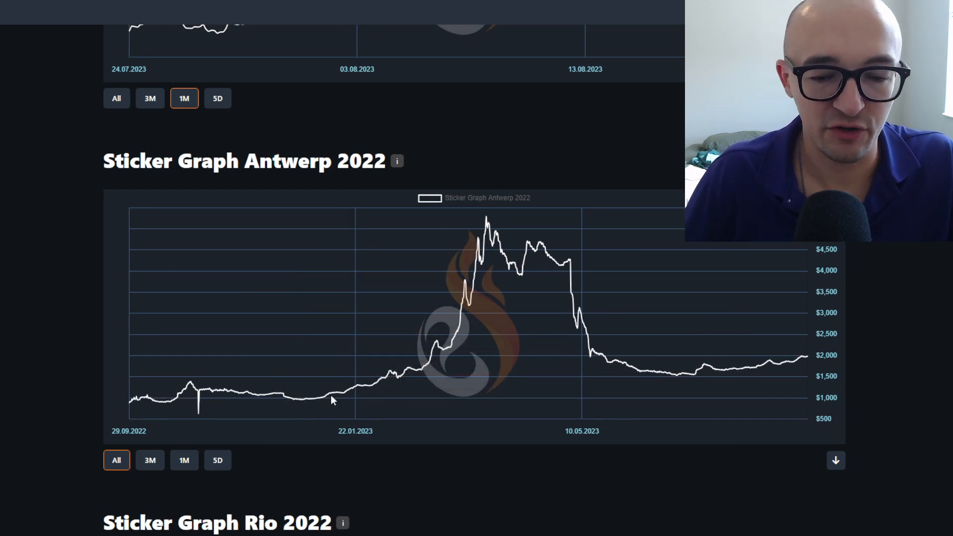
mouse_move(802, 368)
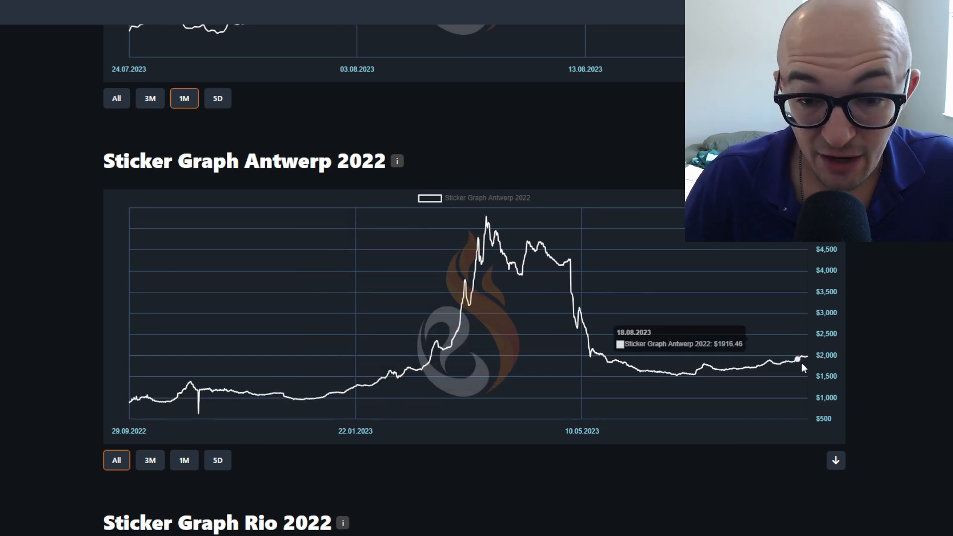